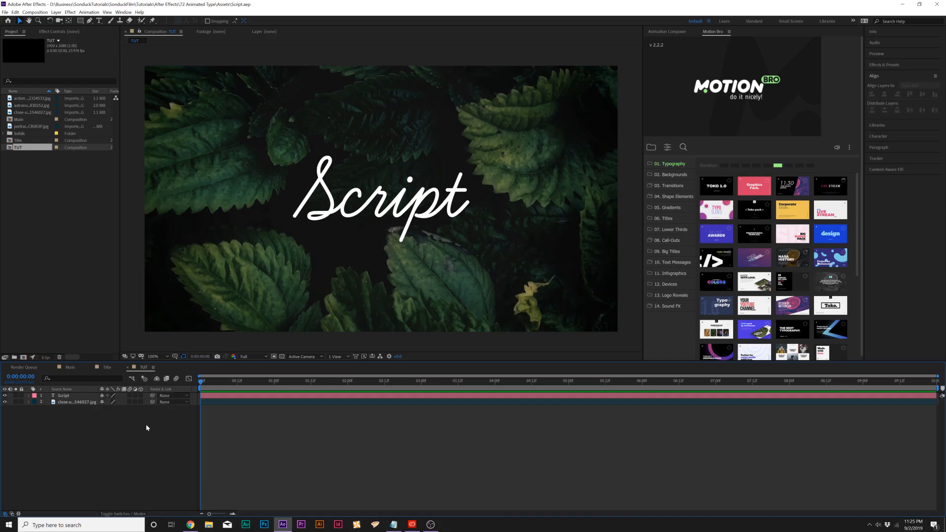
Step: Convert the cursive Script text layer into outline shapes with Create Shapes from Text
click(62, 395)
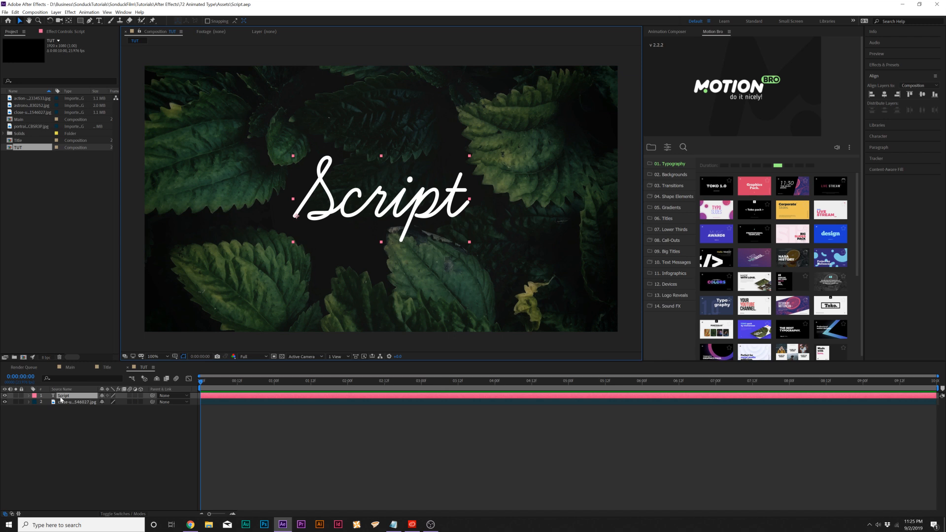
mouse_move(99, 401)
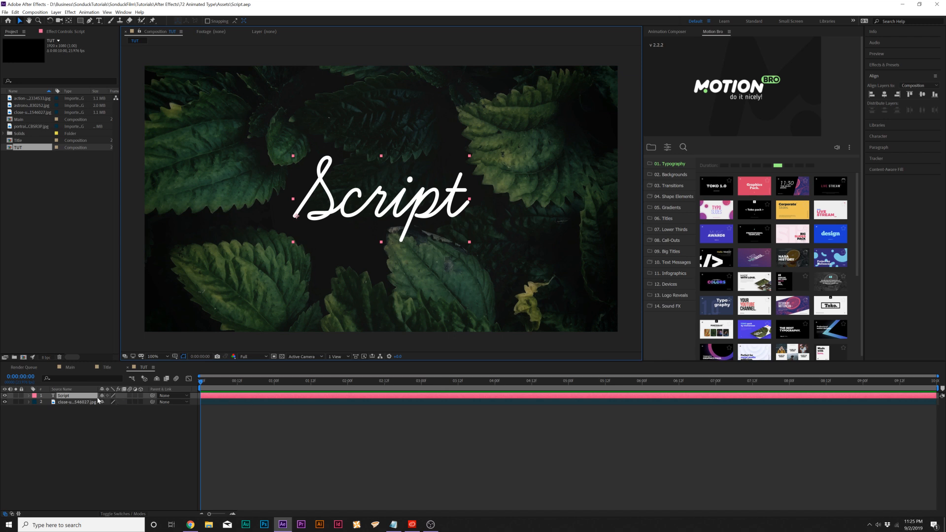
right_click(64, 395)
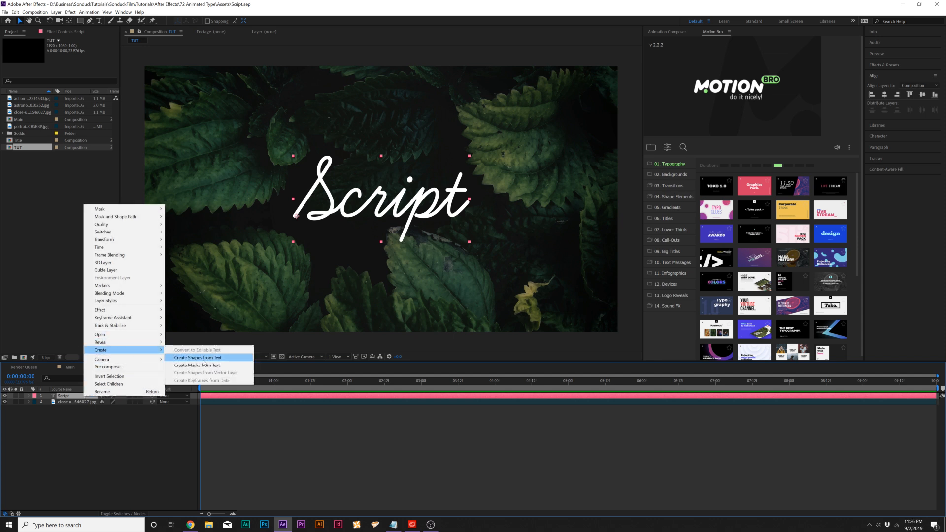
click(198, 357)
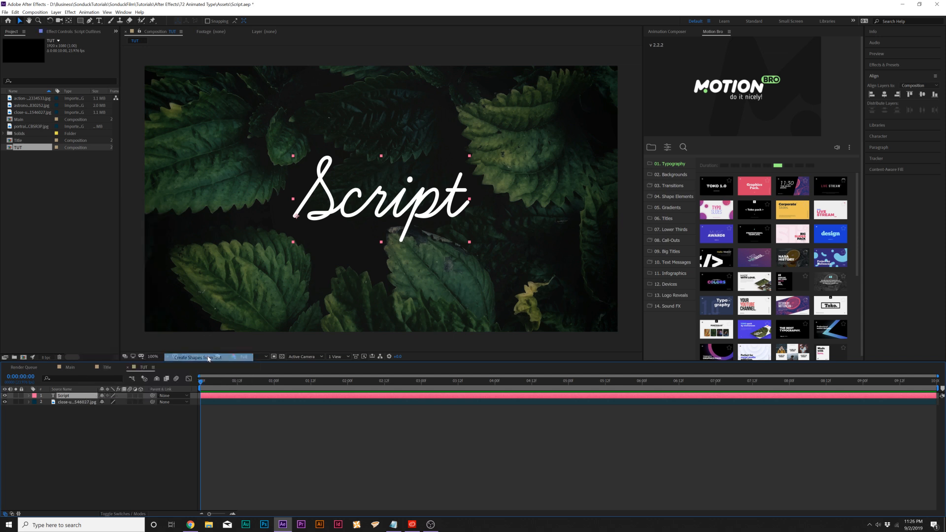
Step: Set the Script Outlines fill to None and its stroke to solid white
click(202, 358)
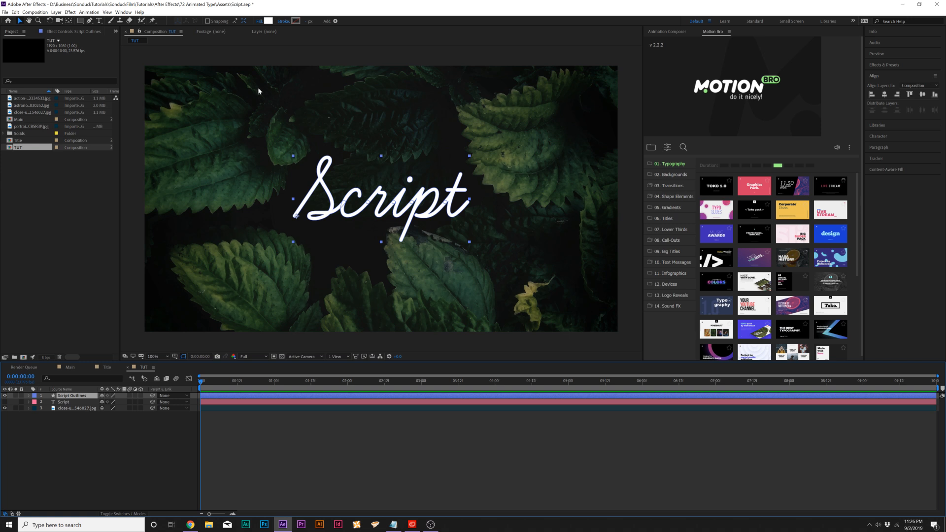
click(260, 21)
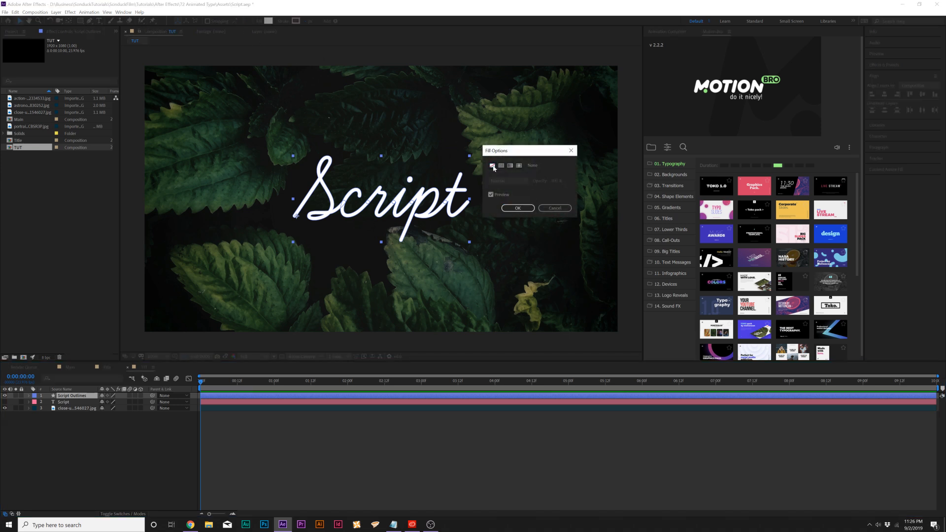
click(517, 208)
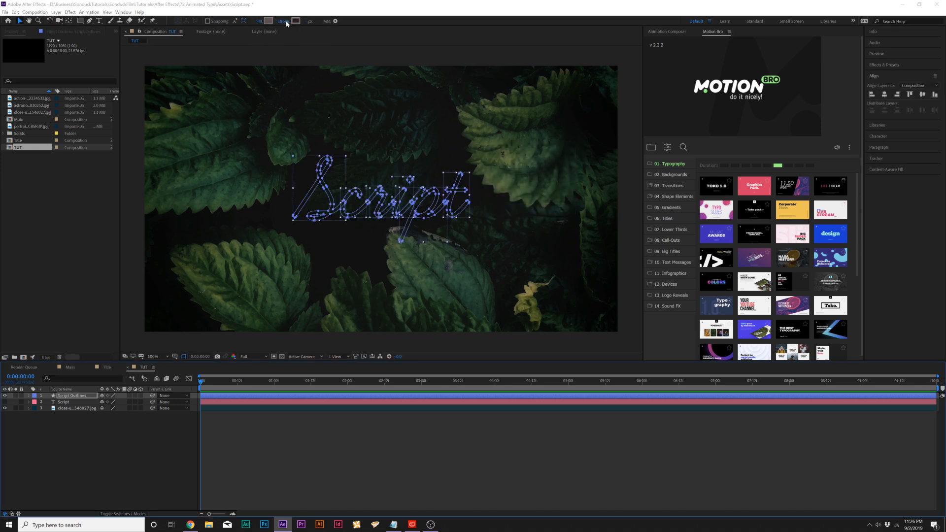
click(296, 21)
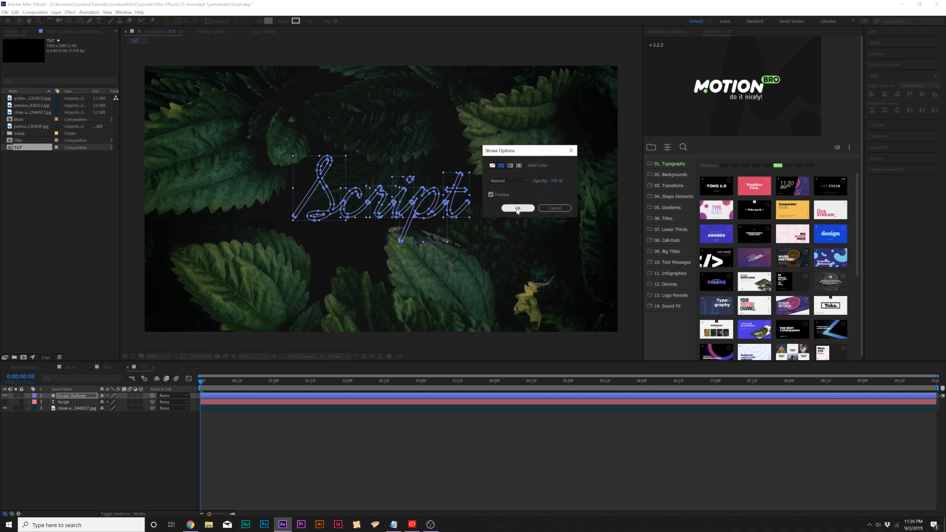
click(516, 208)
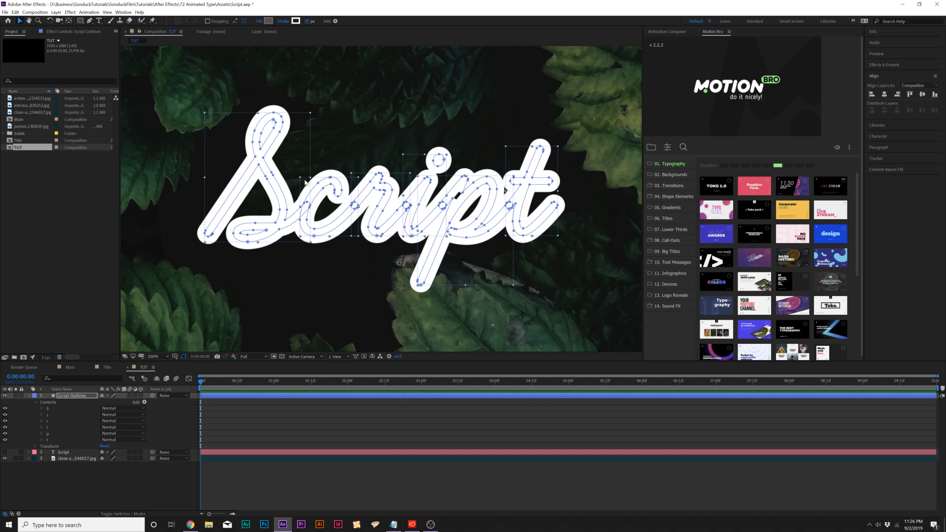
Step: Add Trim Paths to Script Outlines and change its Trim Multiple Shapes option
click(36, 395)
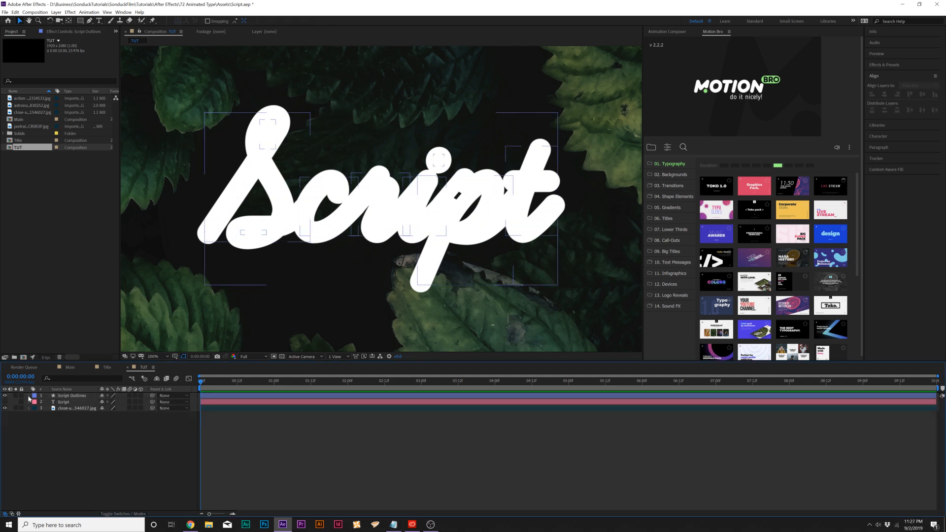
click(28, 396)
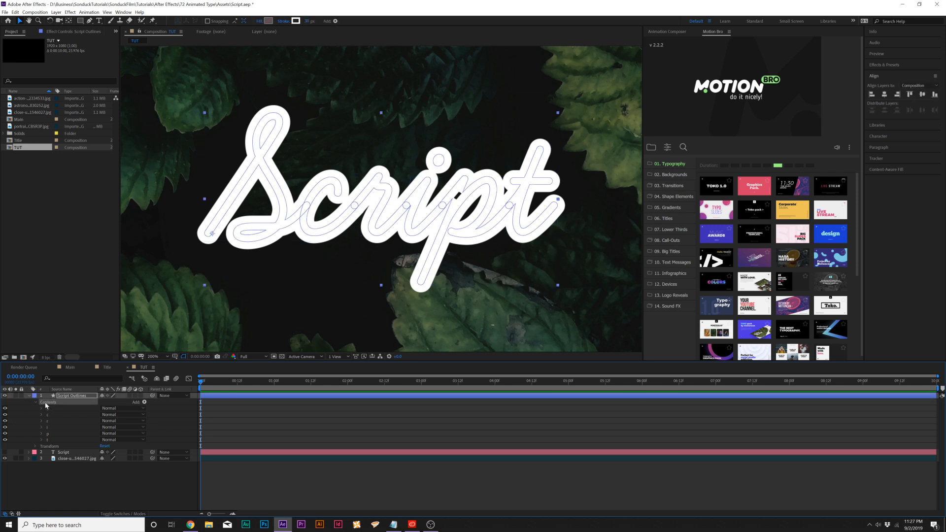
click(144, 402)
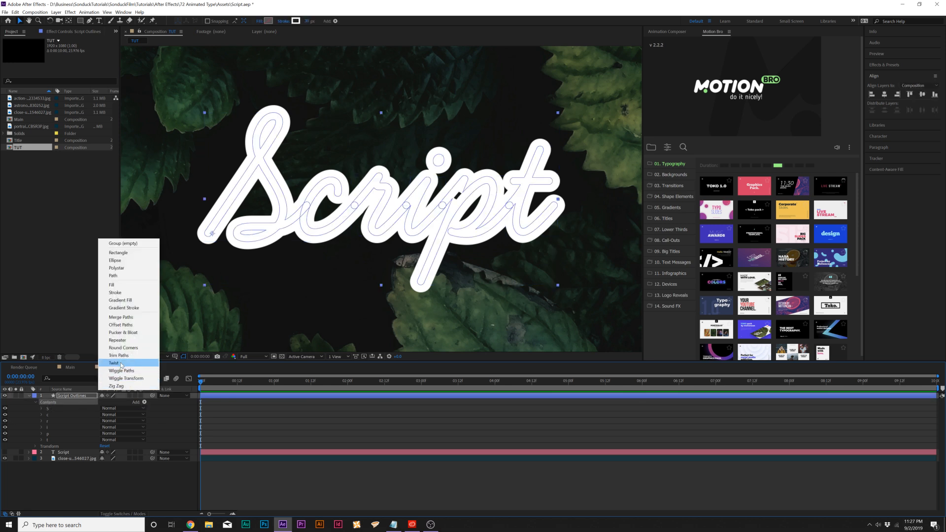
click(119, 355)
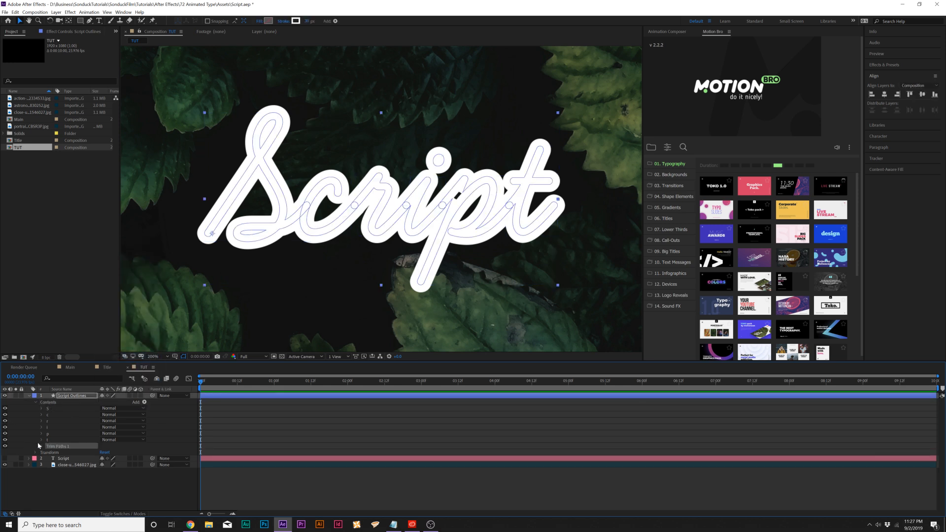
click(40, 446)
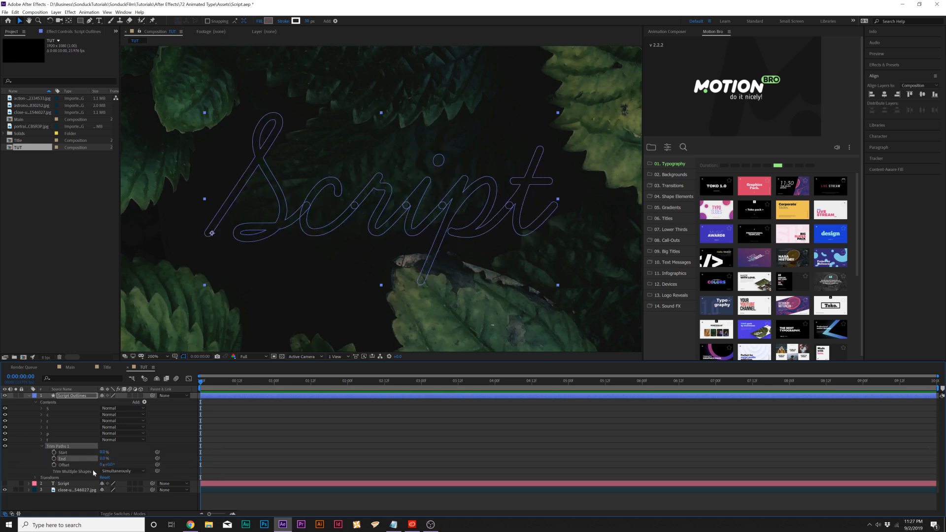
click(124, 471)
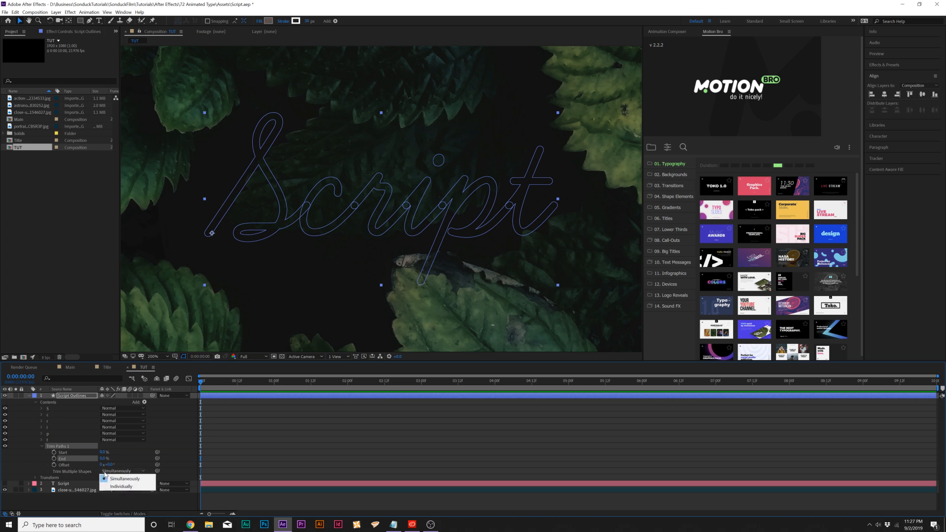
click(121, 486)
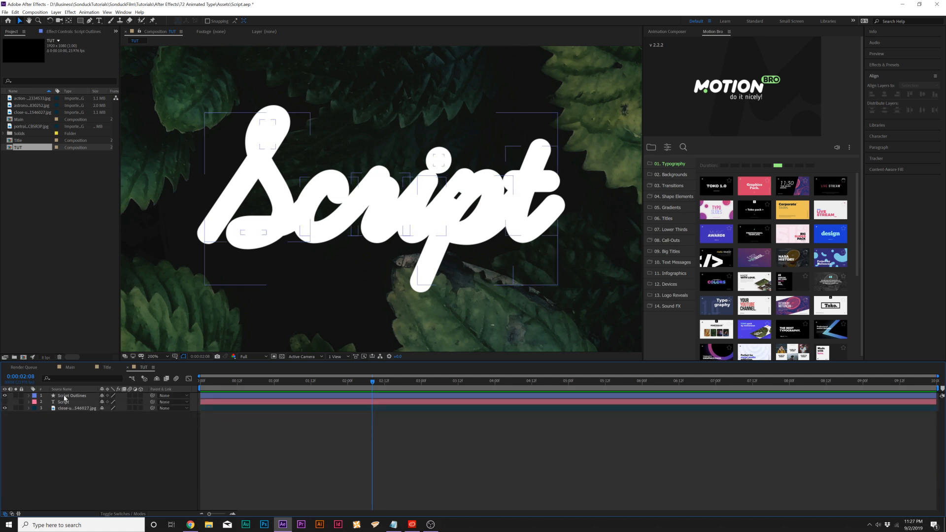
Step: Show the Modes columns and set Script's TrkMat to Alpha Matte from Script Outlines
click(71, 395)
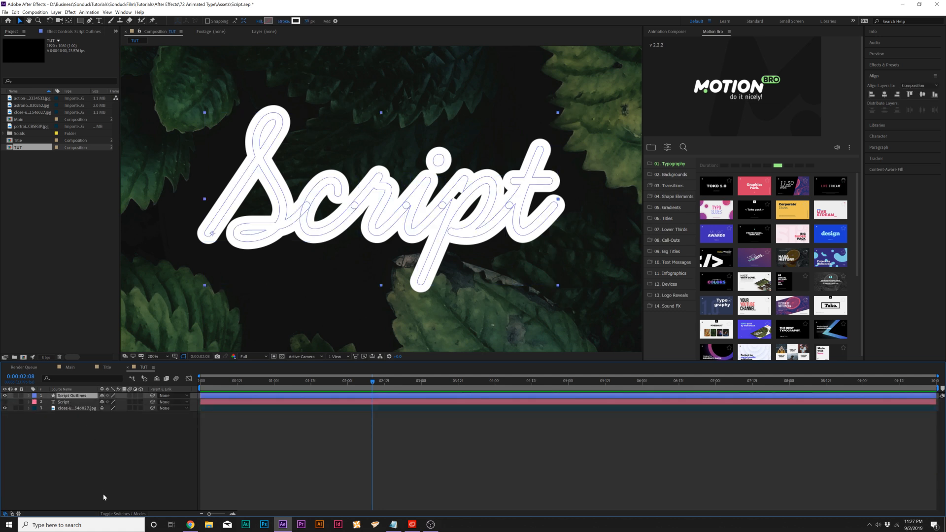
click(71, 395)
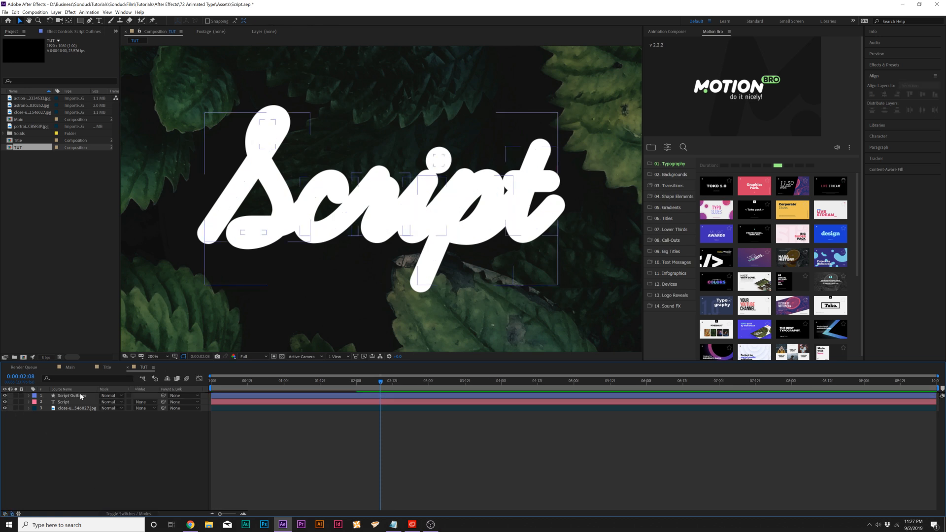
click(63, 403)
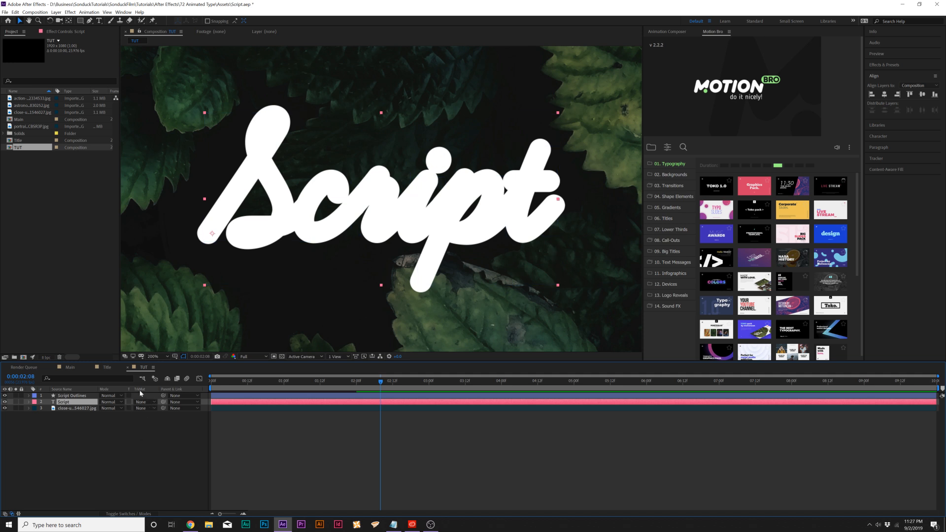
click(143, 402)
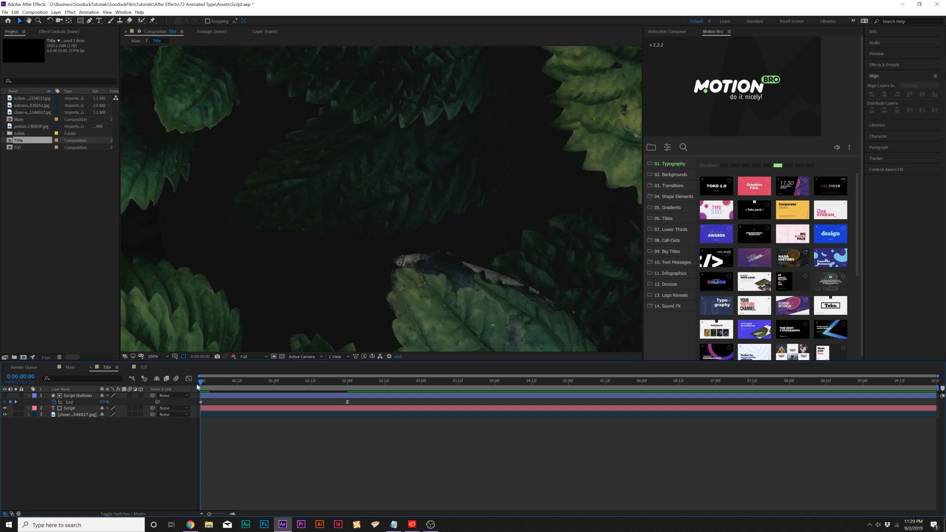
mouse_move(200, 388)
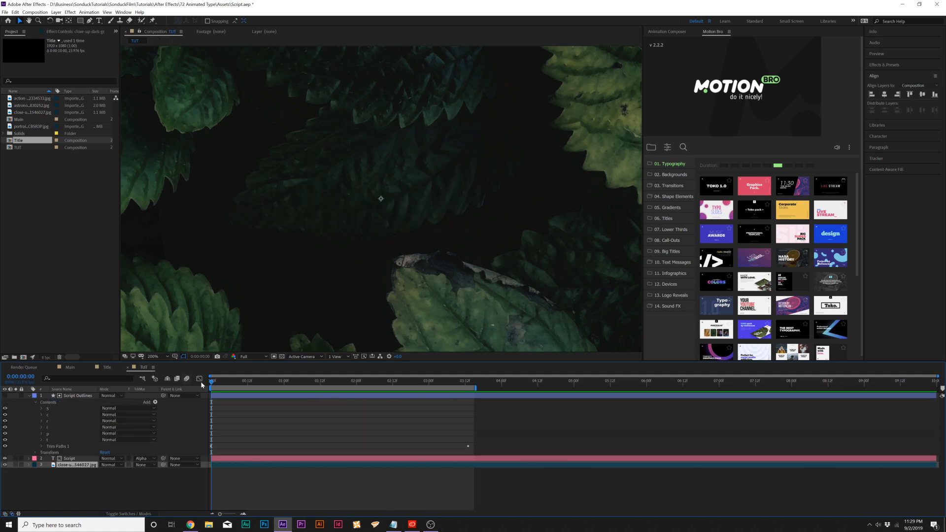
click(307, 381)
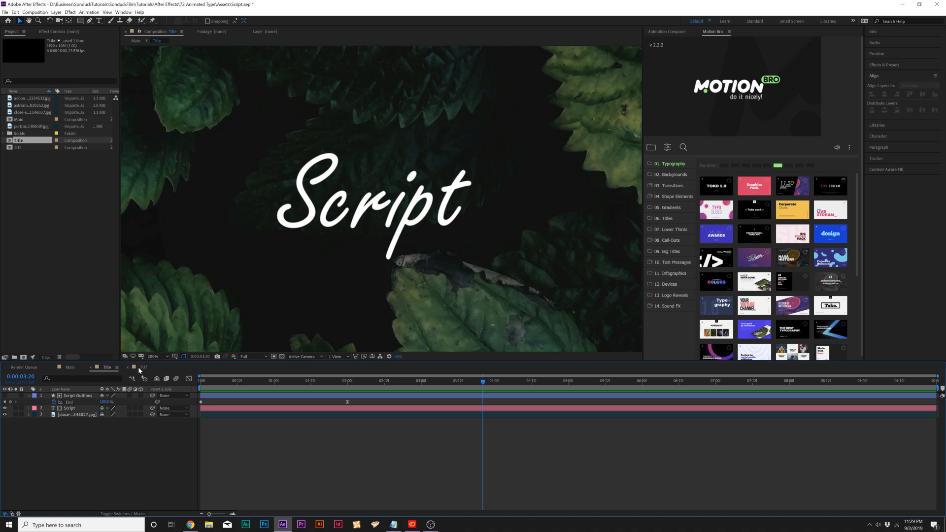
Step: Return to the TUT composition and select the Pen tool
click(143, 367)
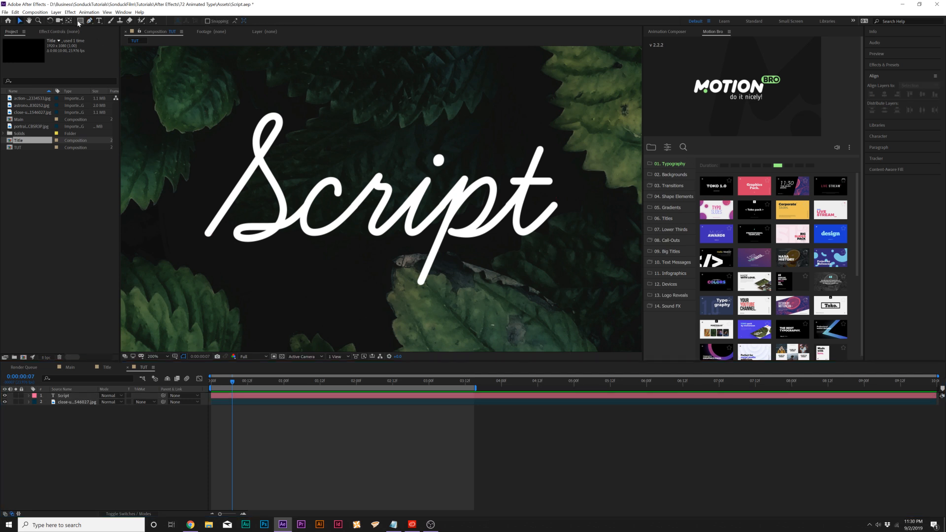
click(78, 20)
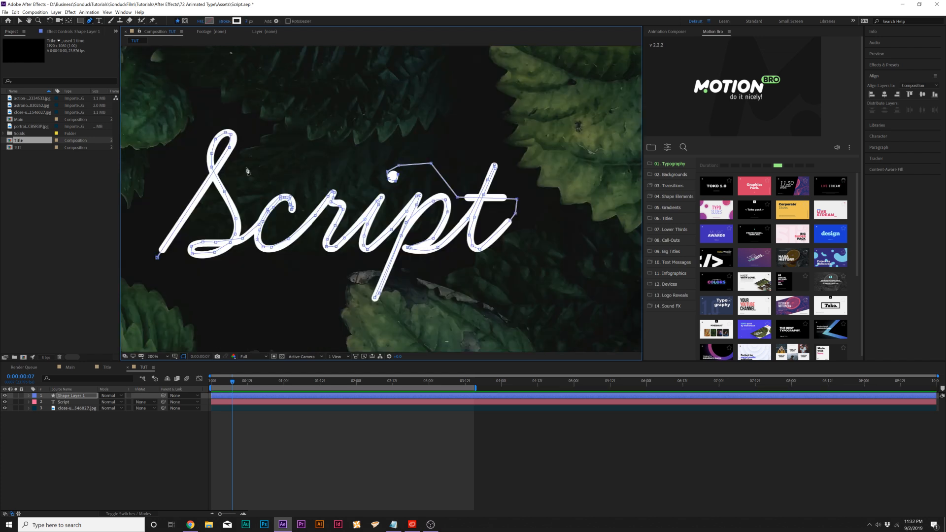
mouse_move(388, 189)
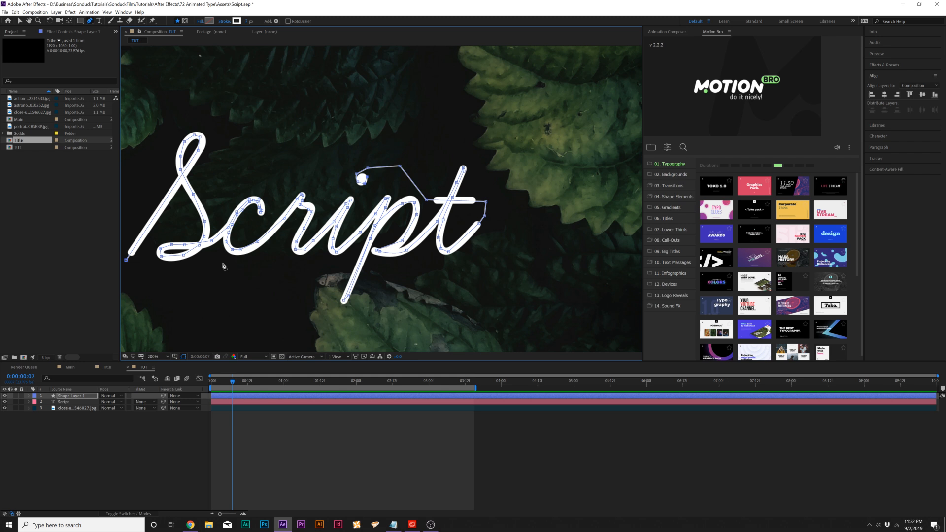
mouse_move(169, 296)
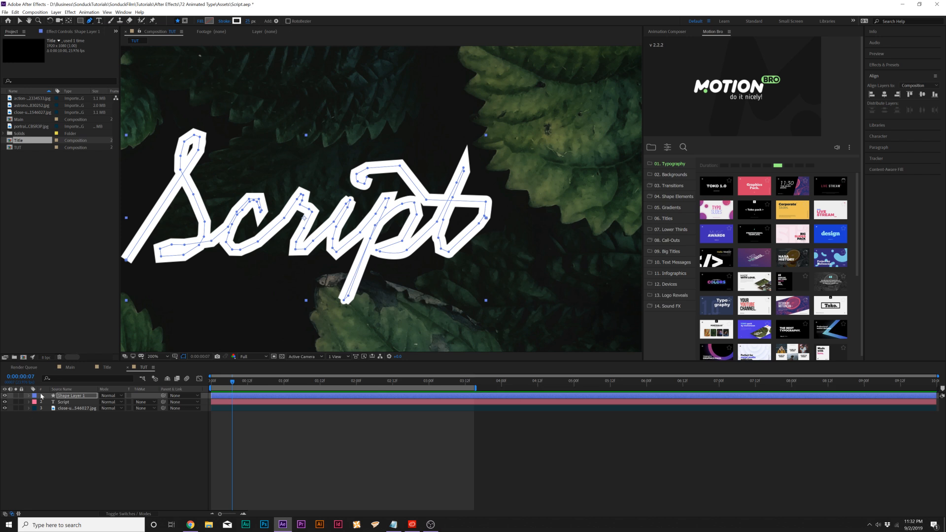
Step: Expand the traced shape layer's properties and move the playhead along the timeline
click(27, 396)
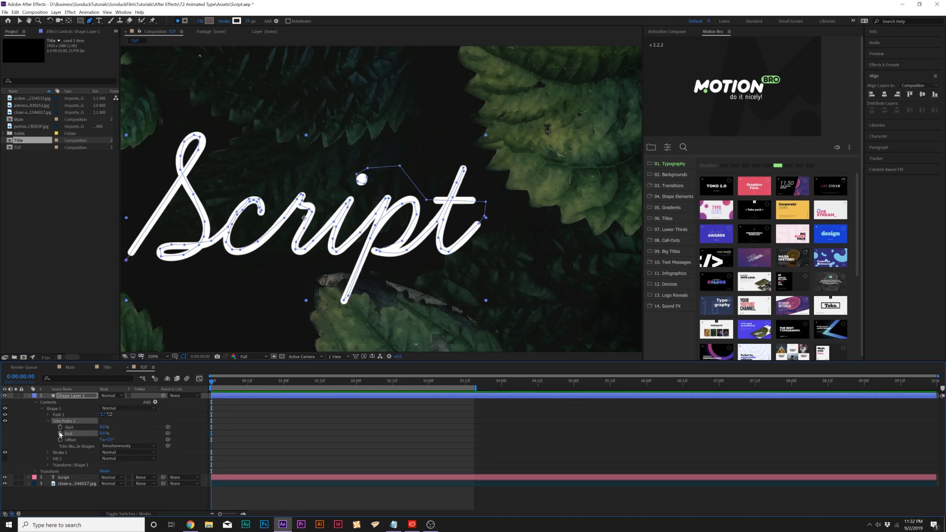
click(432, 381)
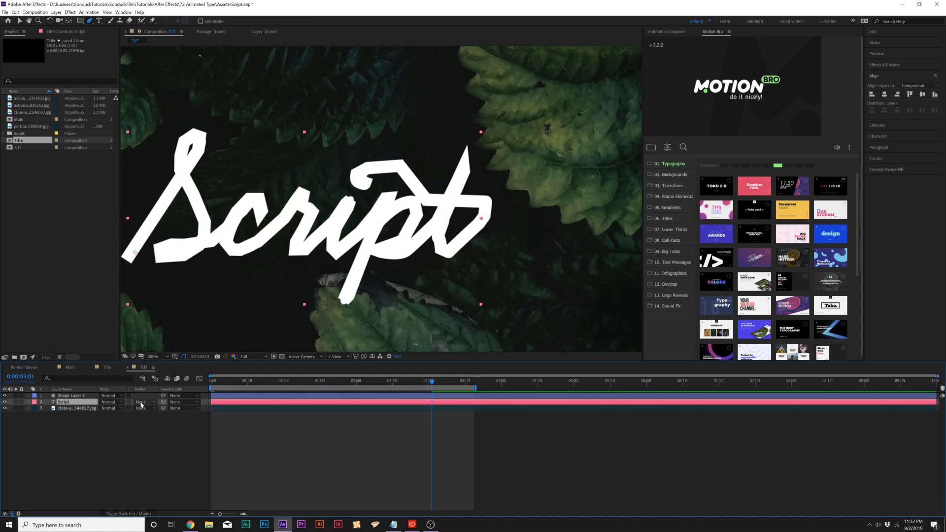
Step: Set Script's TrkMat to Alpha Matte from Shape Layer 1 and select the stroke layer
click(142, 403)
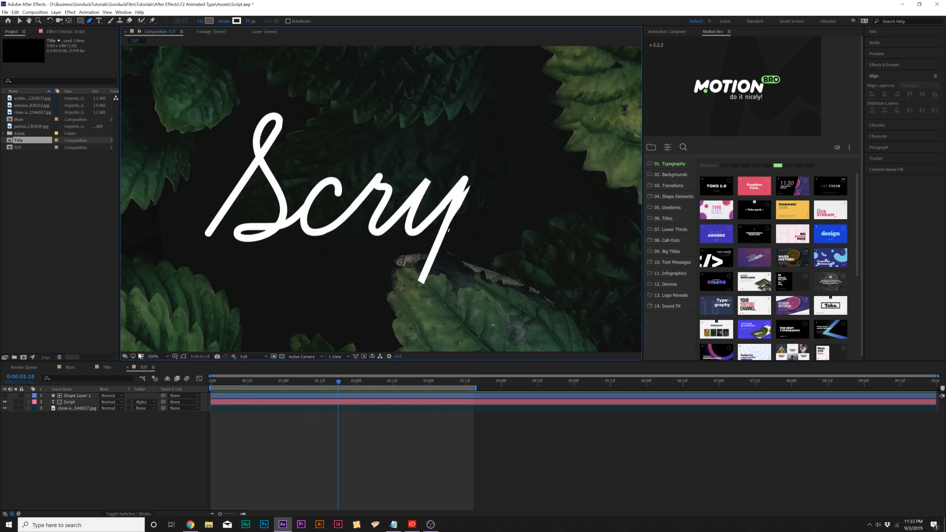
click(75, 396)
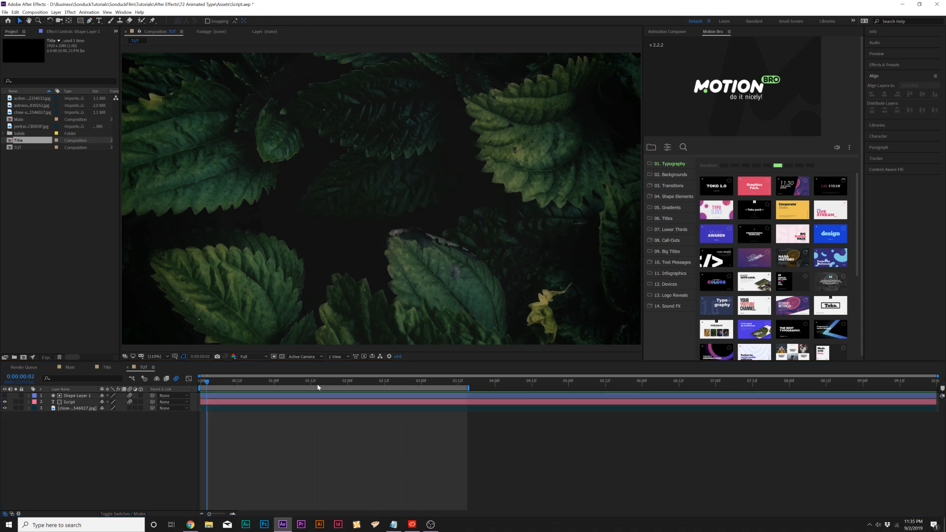
Step: Jump to the fully written title and compare it with the Main composition's glow
click(406, 380)
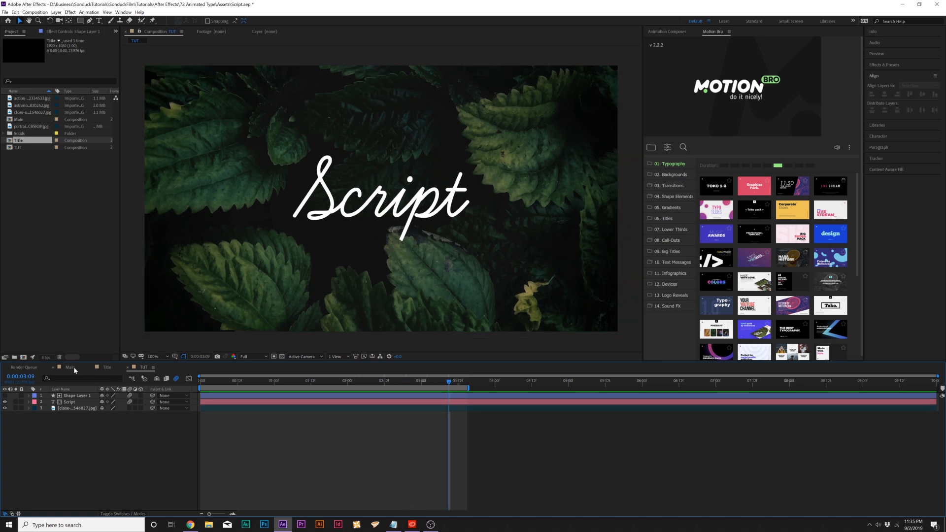
click(71, 368)
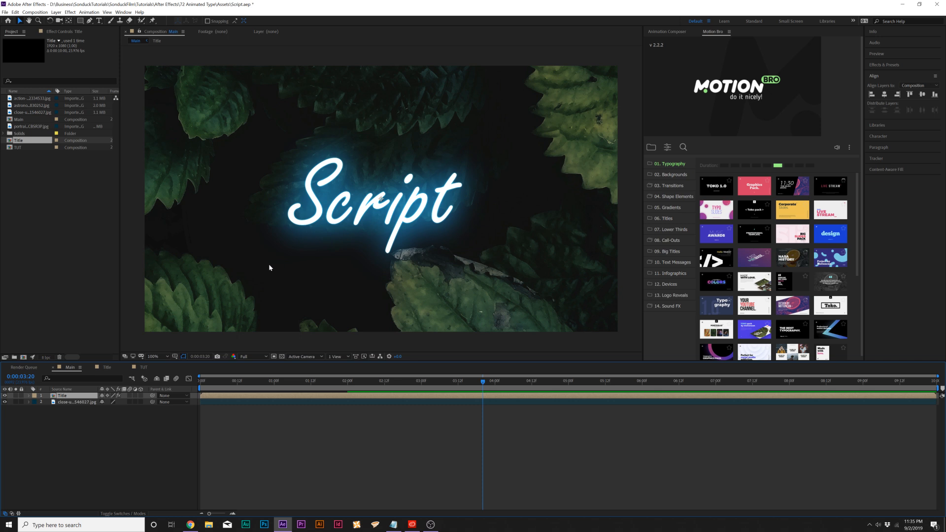
click(143, 366)
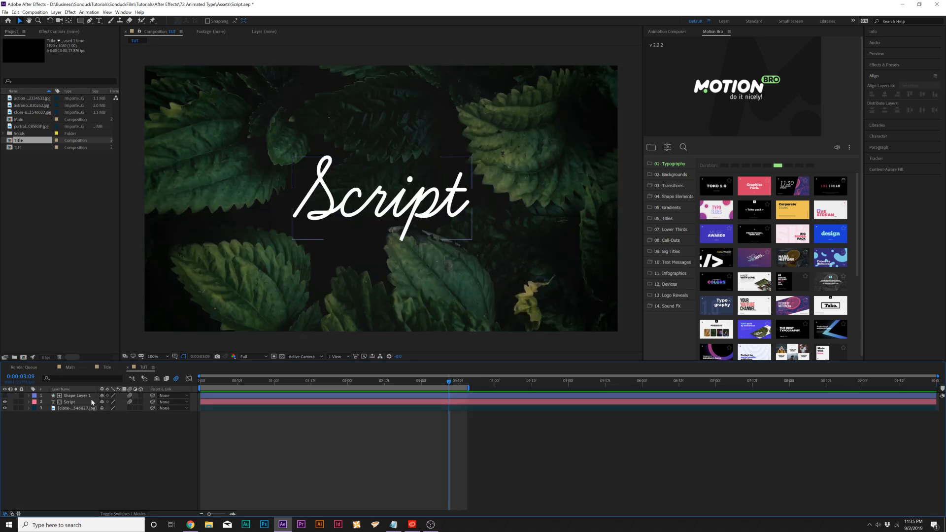
Step: Select Shape Layer 1 and Script together and choose Layer > Pre-compose
click(75, 395)
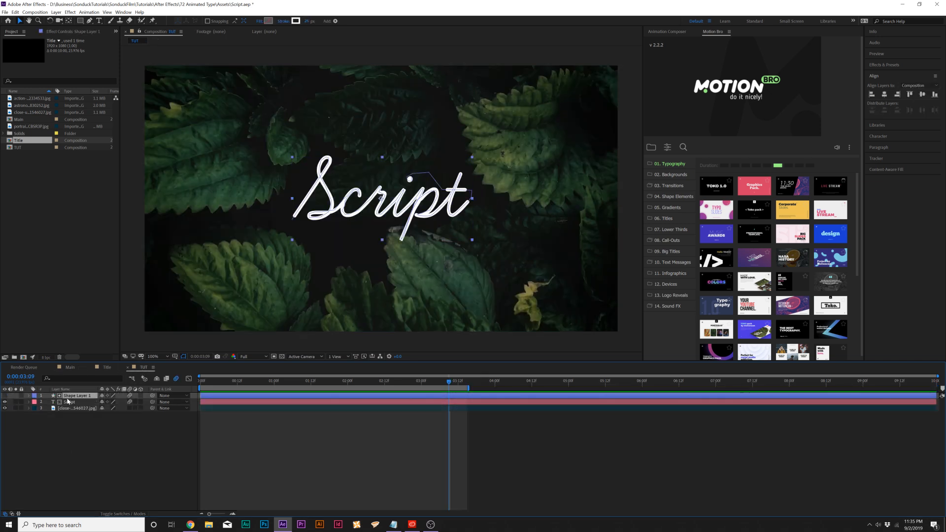
click(69, 402)
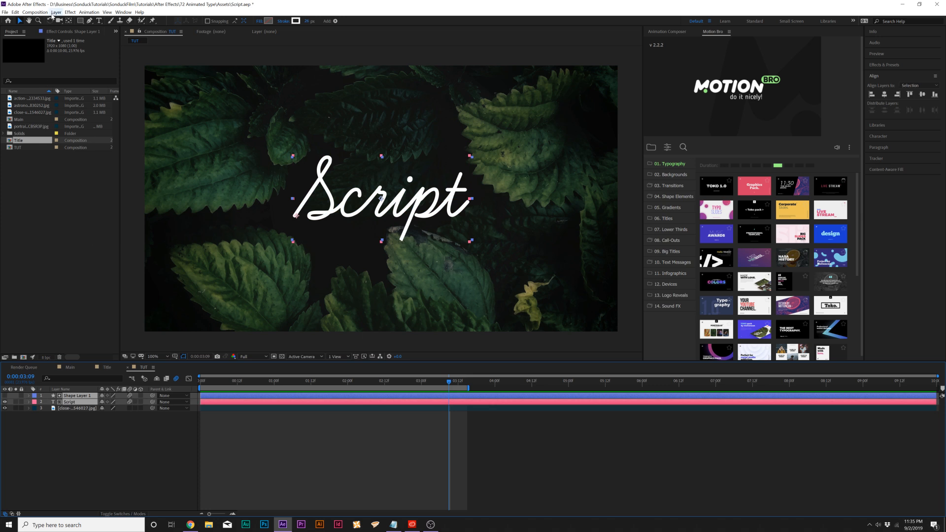
click(55, 12)
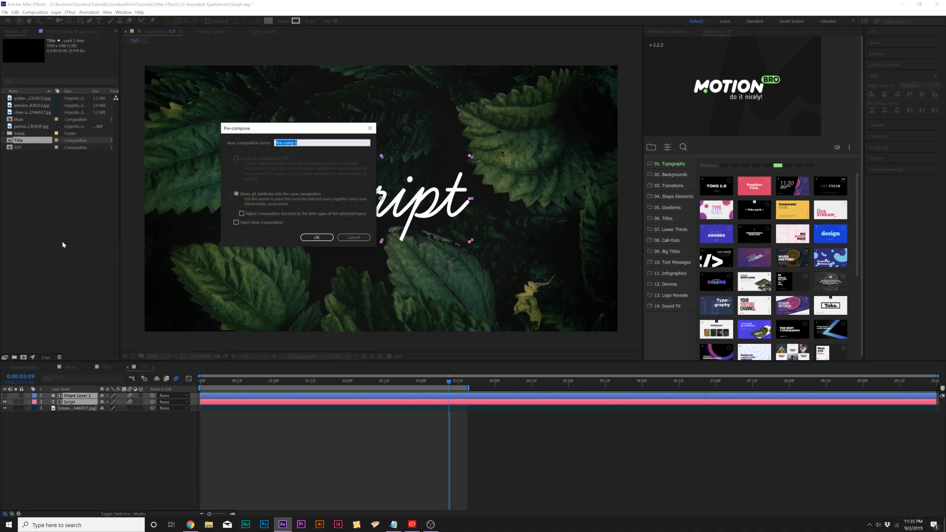
Step: Nest the layers as Pre-comp 1 and apply a Glow effect to it
click(317, 237)
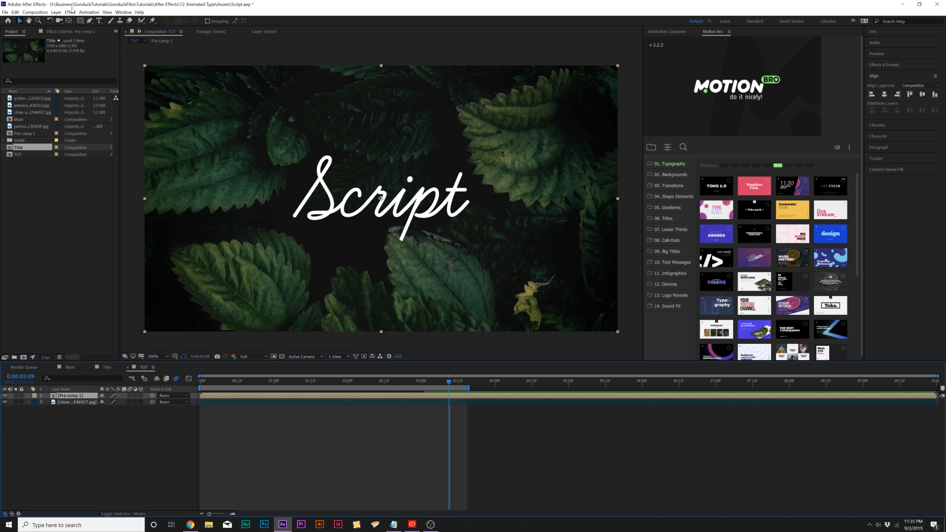
click(70, 12)
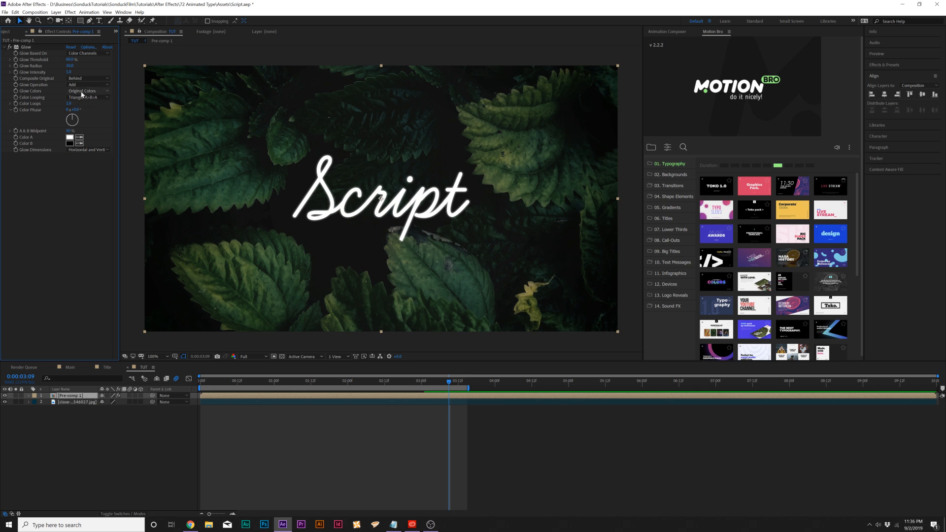
Step: Set Glow Colors to A & B with a blue colour, adjust radius, and preview the write-on
click(88, 91)
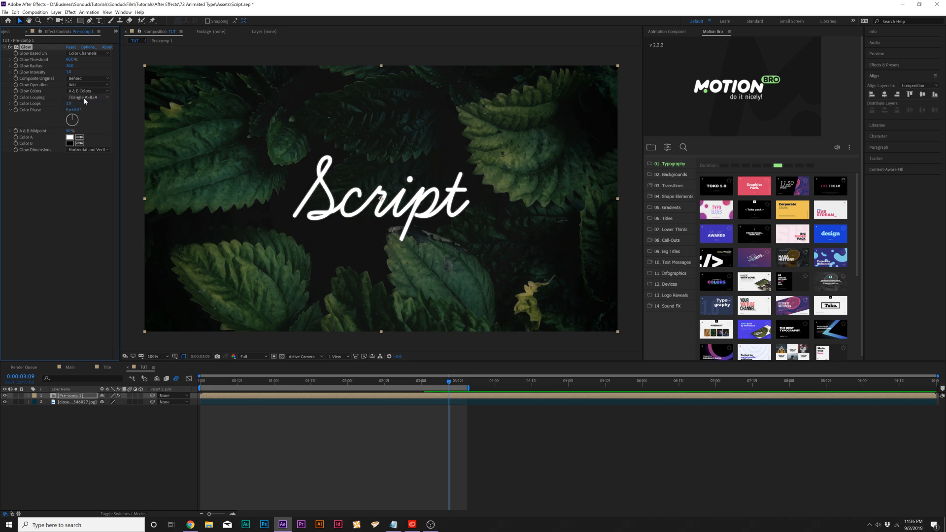
click(88, 97)
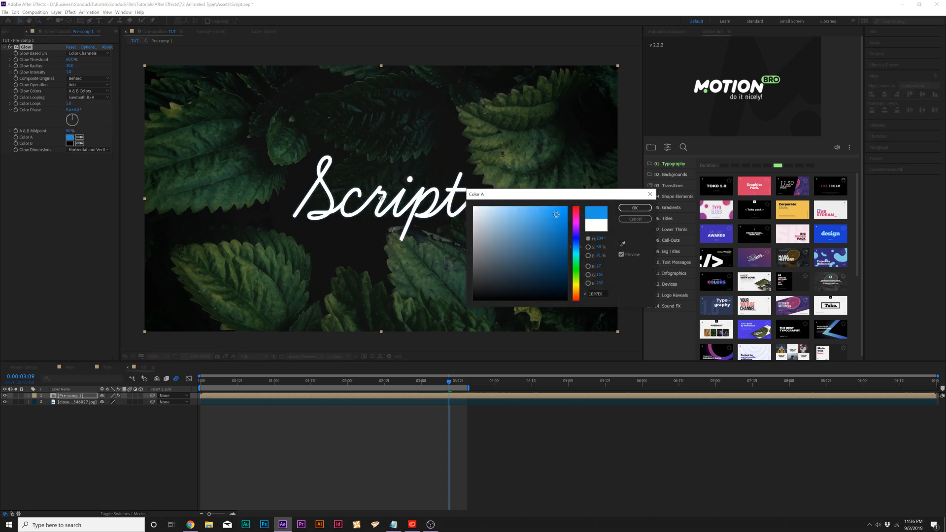
click(635, 208)
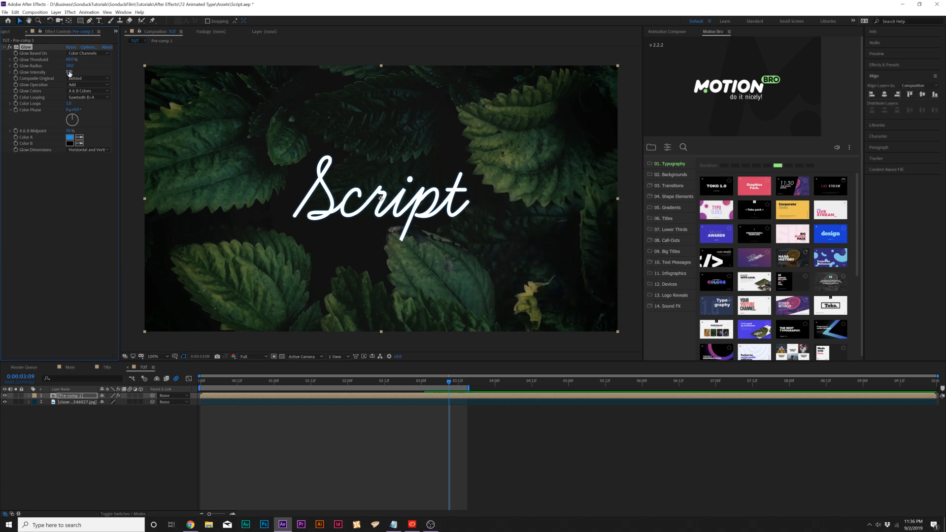
click(69, 72)
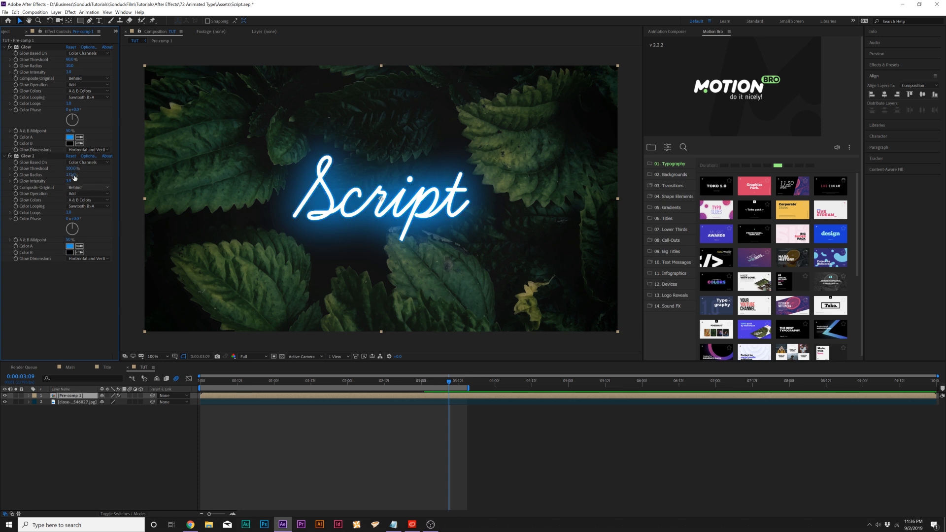
click(282, 381)
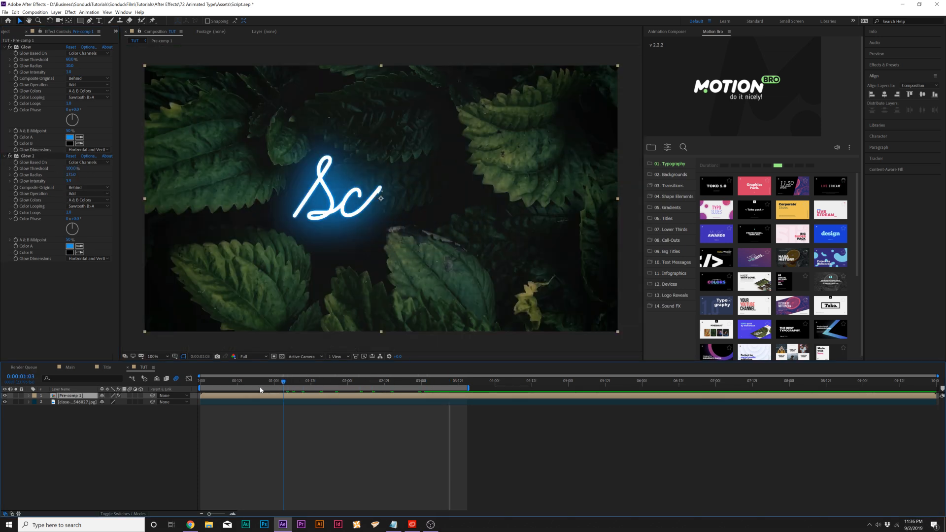
click(199, 381)
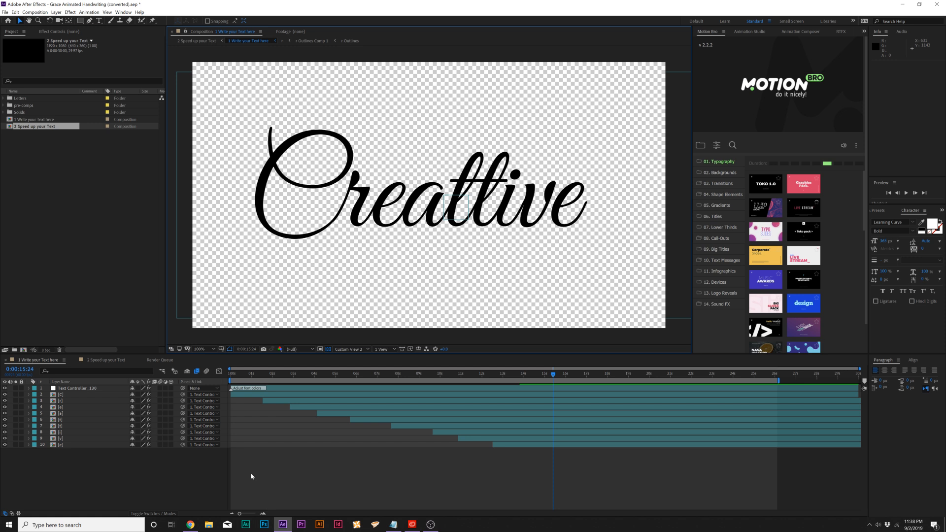
mouse_move(274, 478)
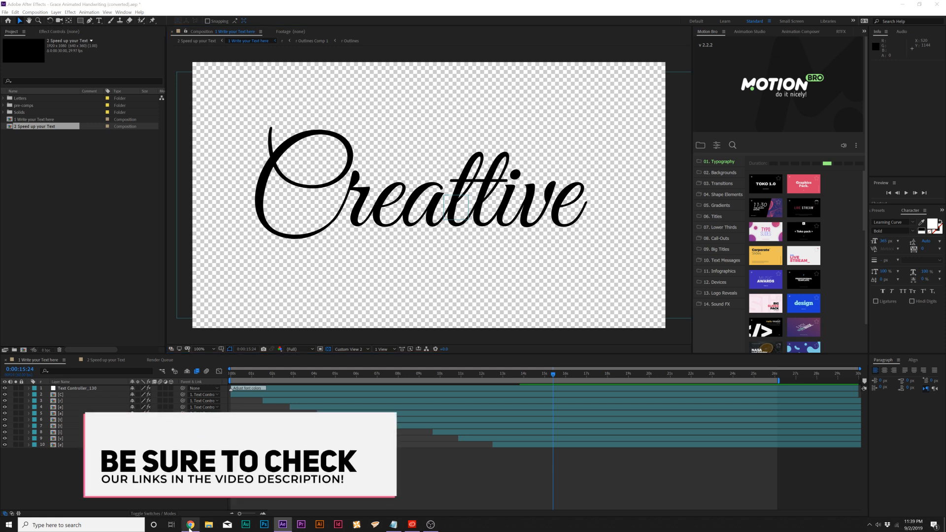
Step: Bring up the Beauty – Animated Handwriting Typeface product page on VideoHive ($20)
click(191, 524)
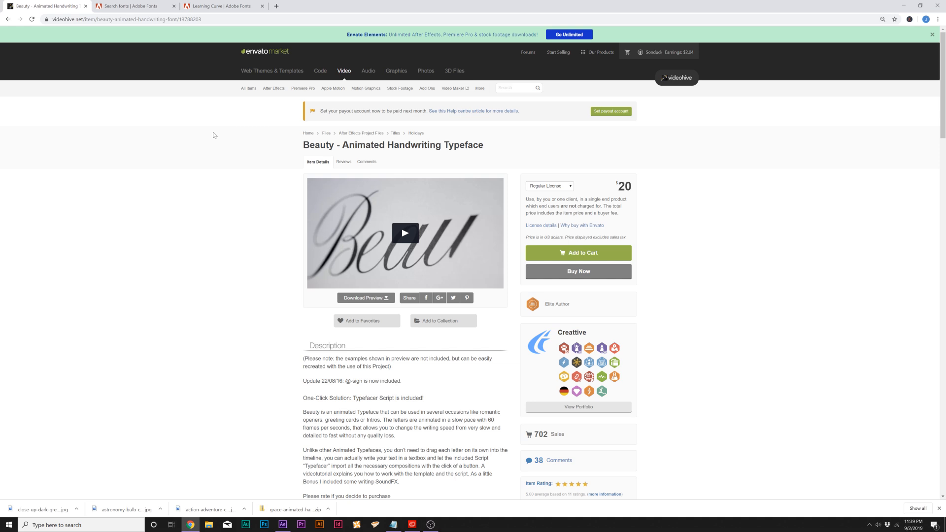
mouse_move(743, 195)
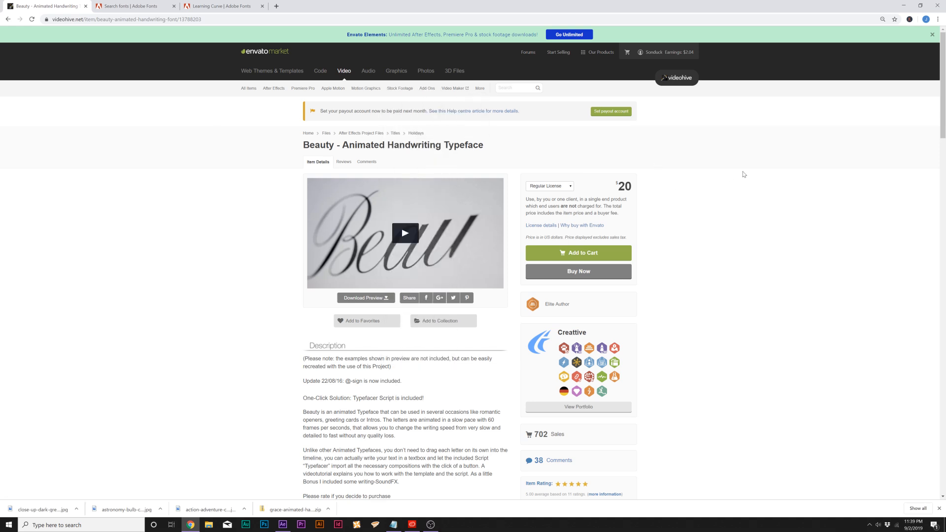
click(283, 524)
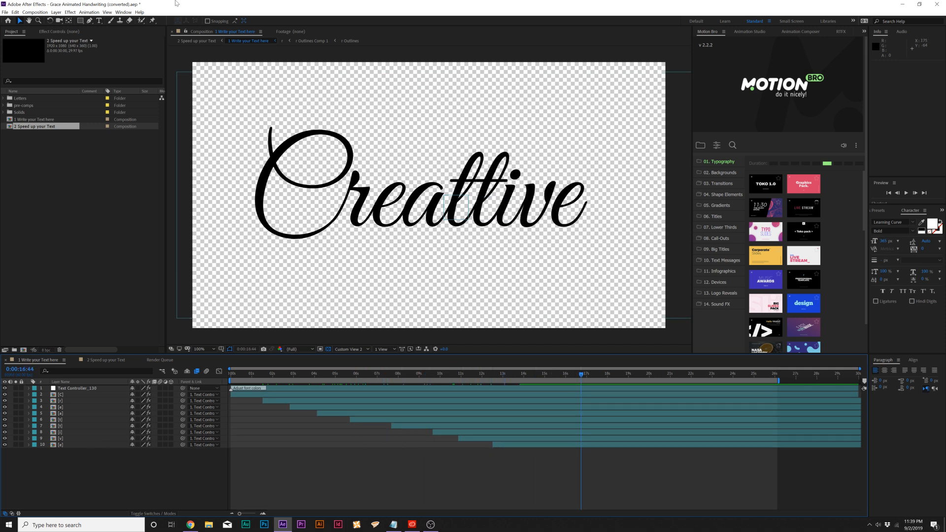
Step: Launch the template's typefacer.jsxbin script from the Window menu
click(122, 11)
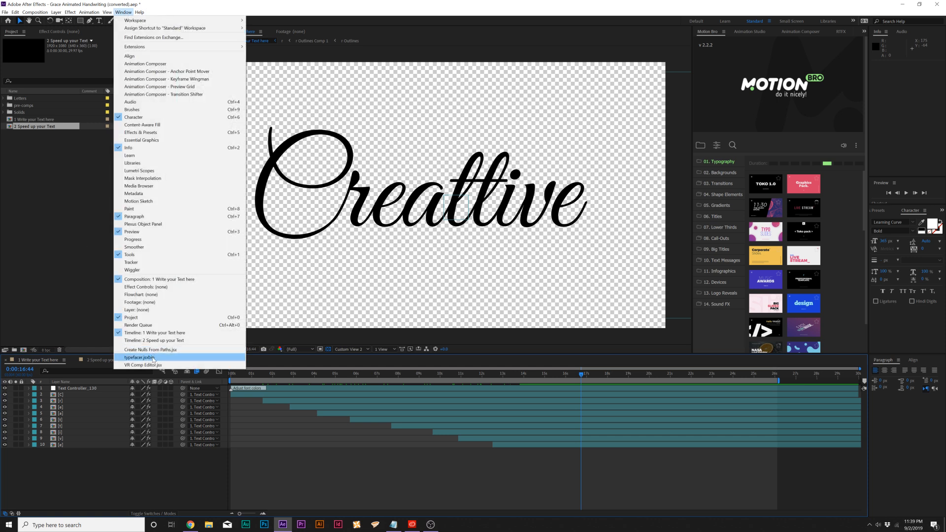
click(140, 358)
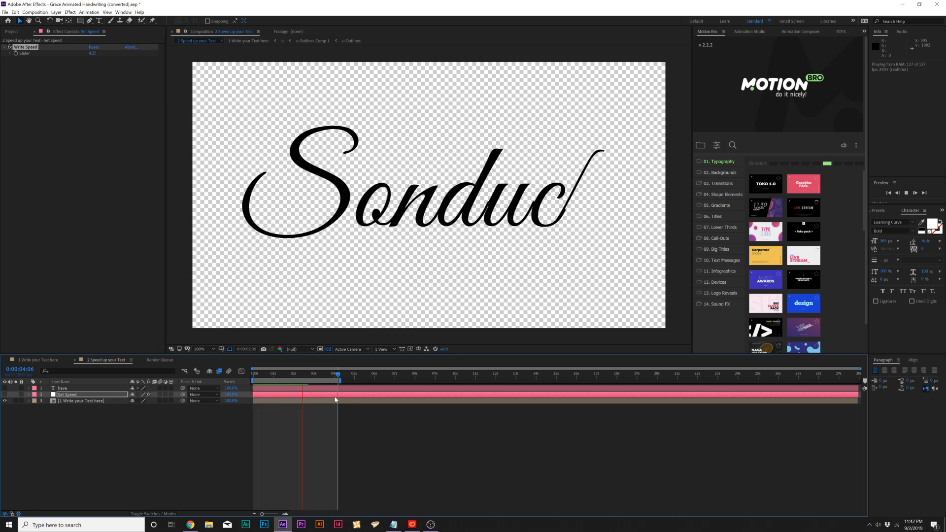
click(253, 373)
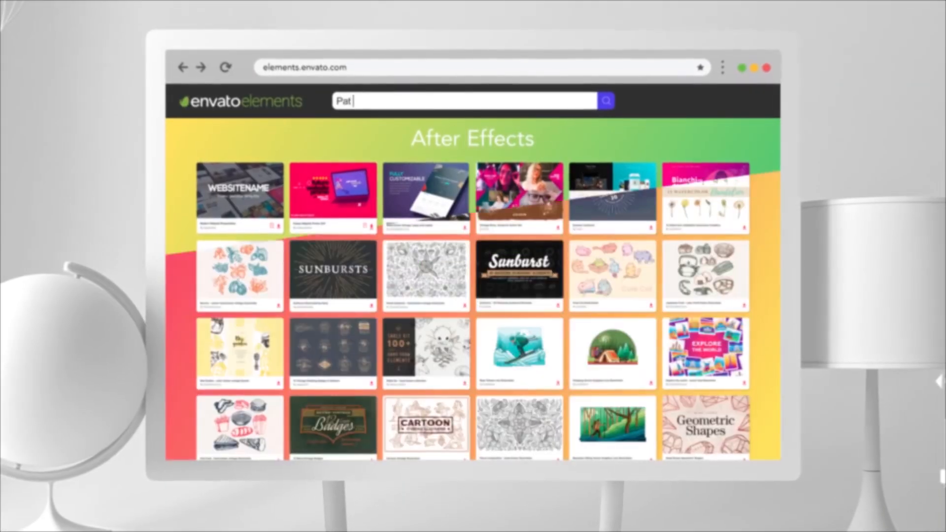
text(Posters)
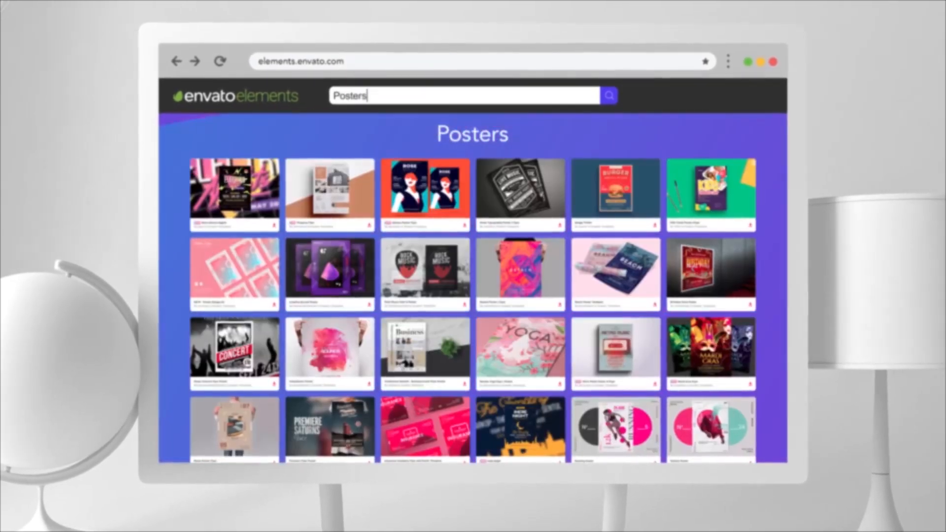